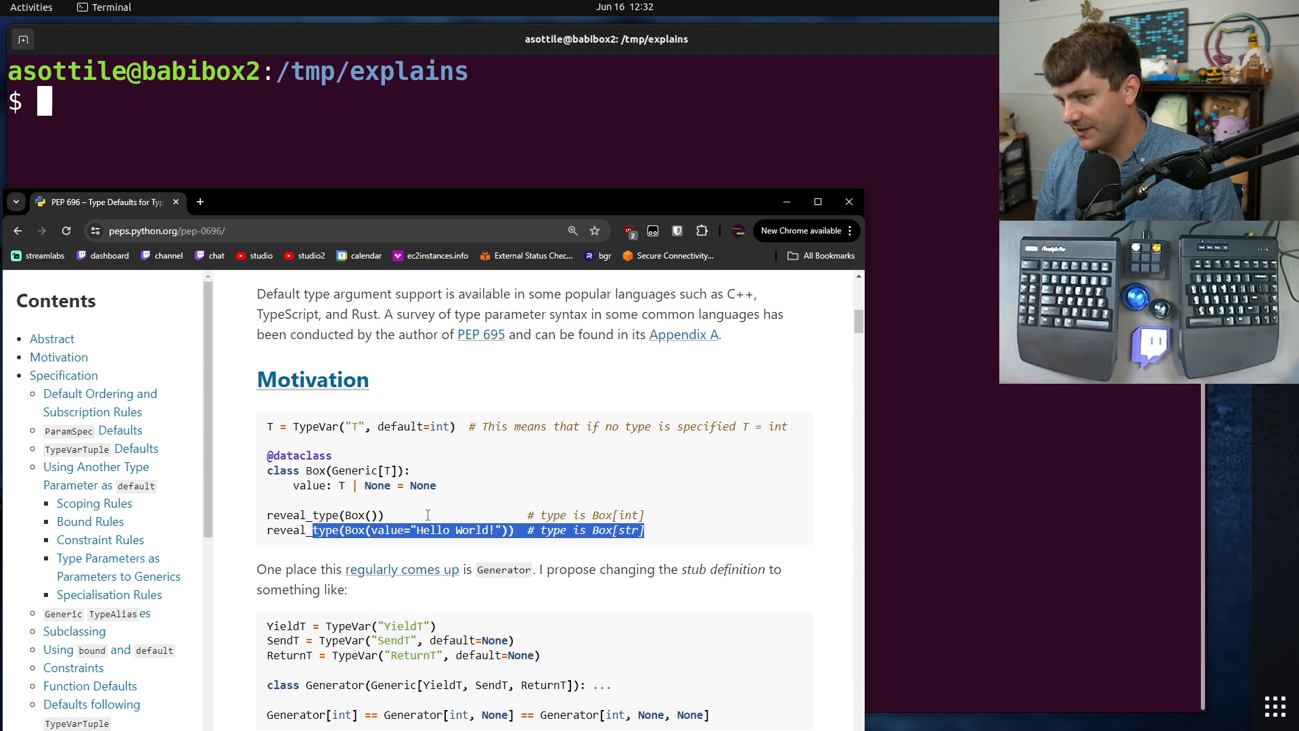
Scroll through the remaining PEP 696 type-default examples in Chrome
scroll("down", 3)
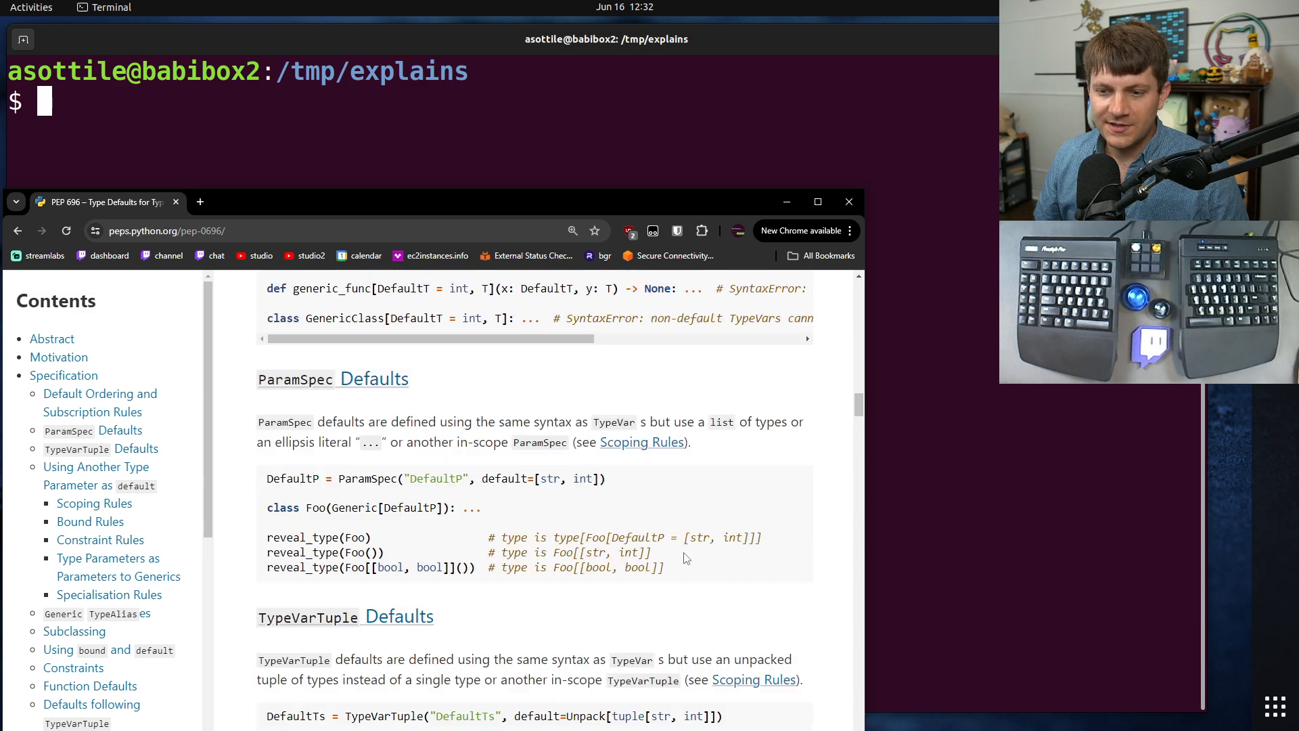
scroll("down", 3)
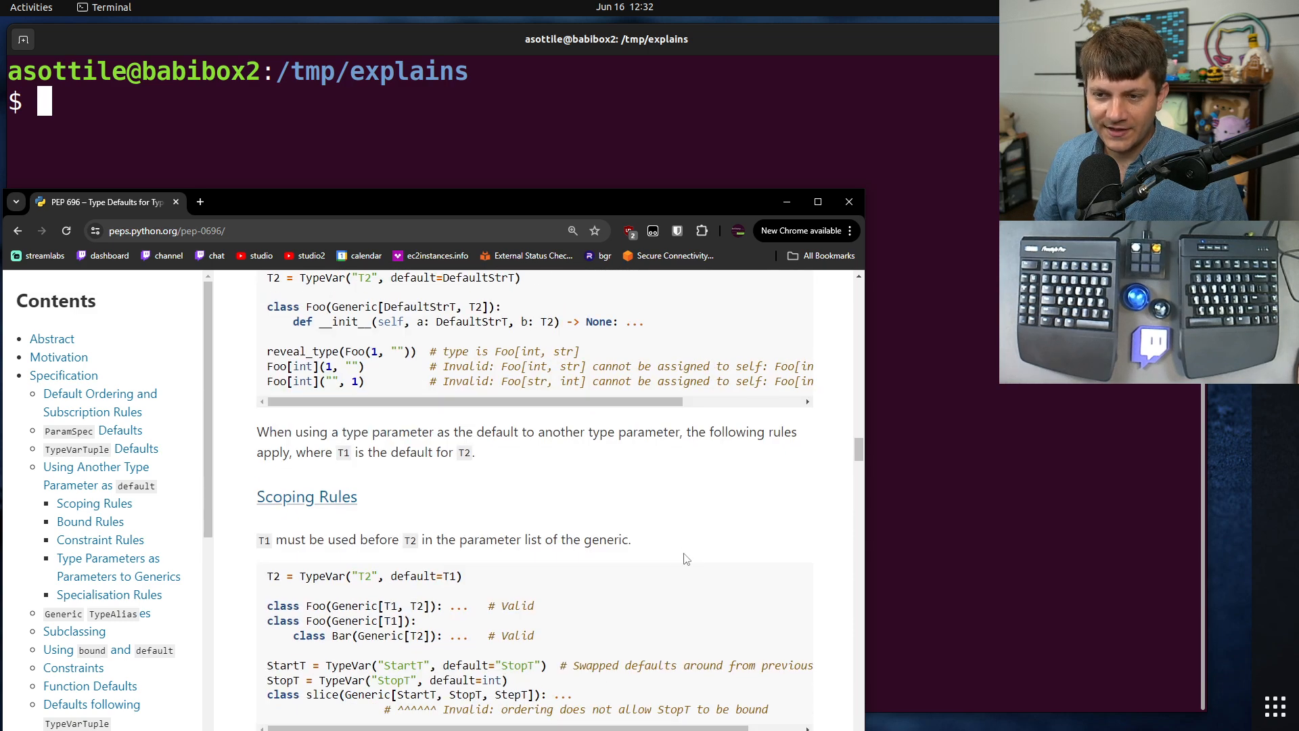
scroll("down", 3)
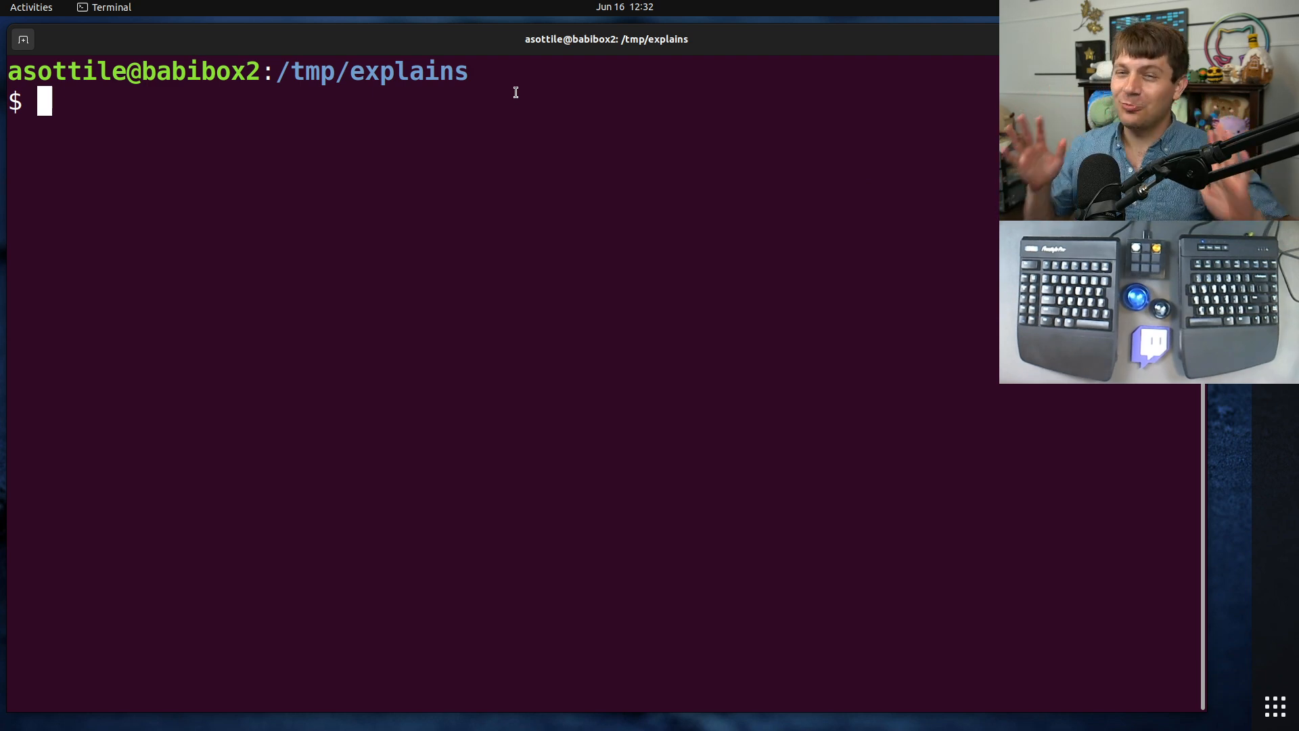
Start babi on a new file t.py
type("bab")
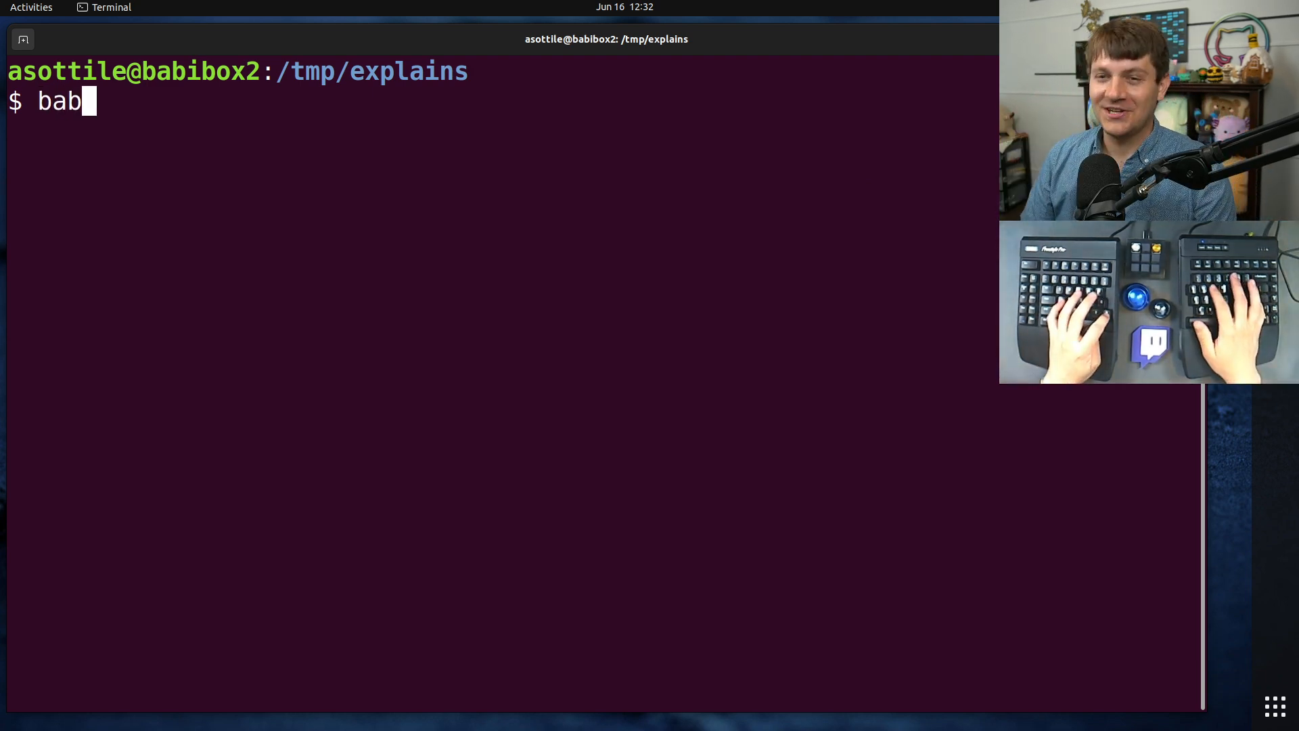
key("Return")
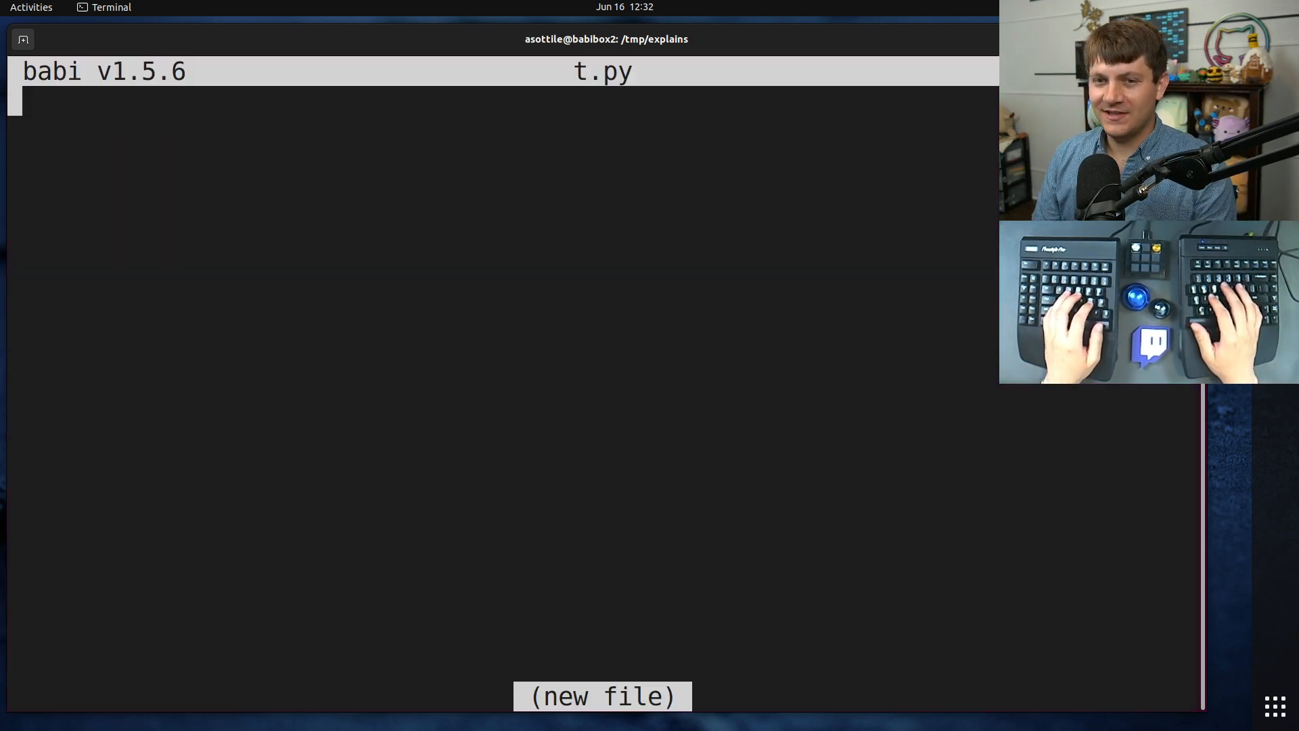
Write f() returning Generator[int, None, None] that yields 6, with the collections.abc import, and save
type("from co")
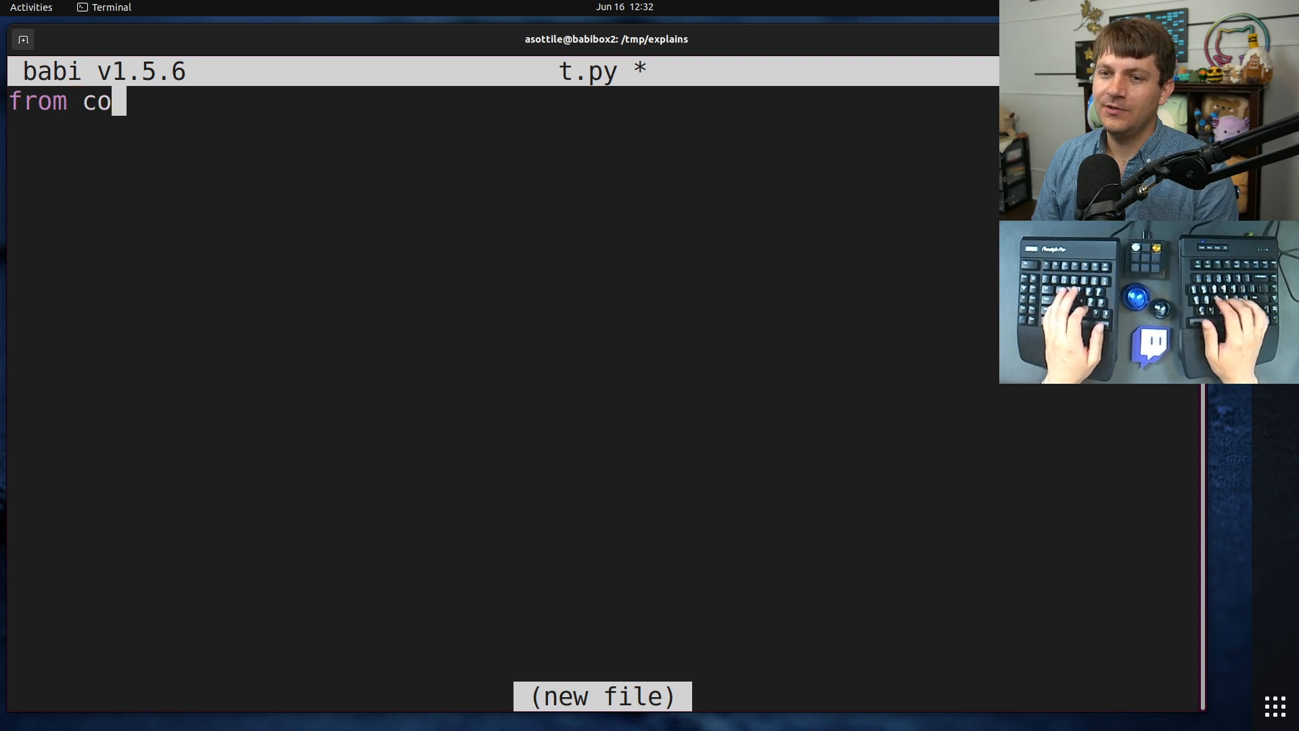
type("llections.abc import Generator")
type("de")
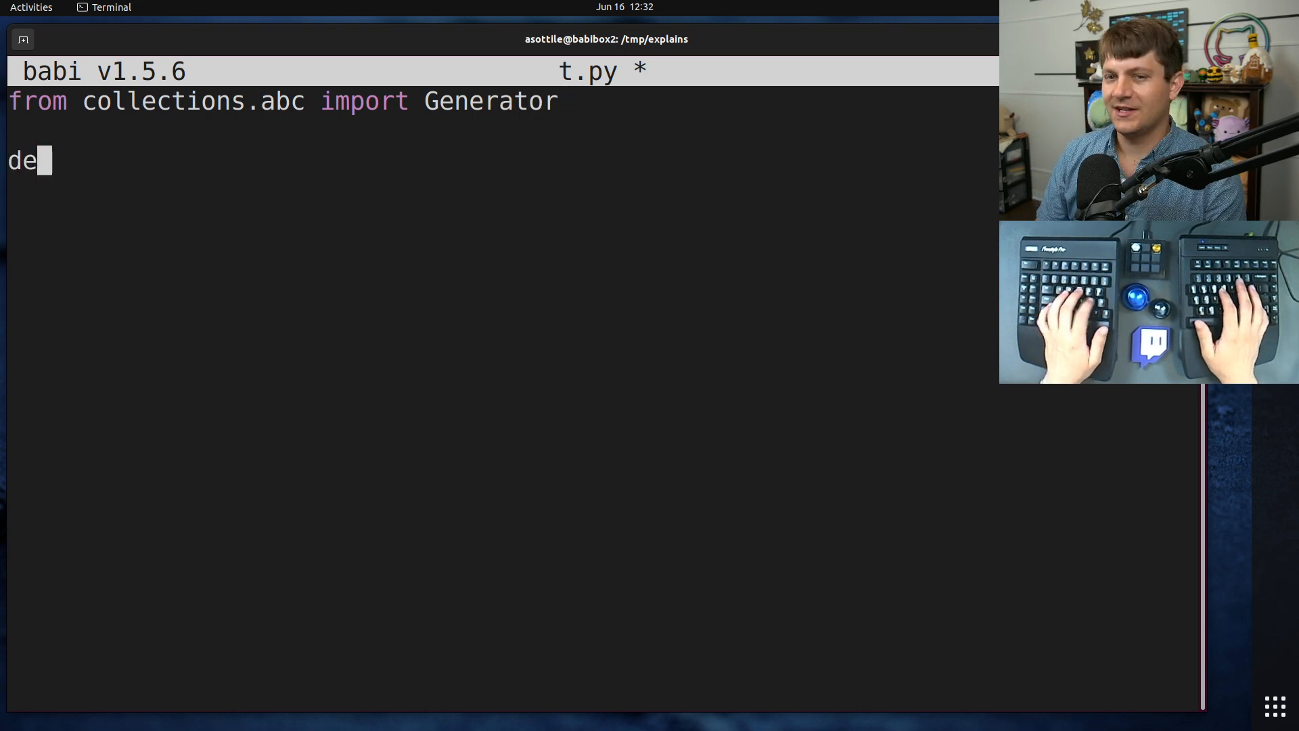
type("f() -0")
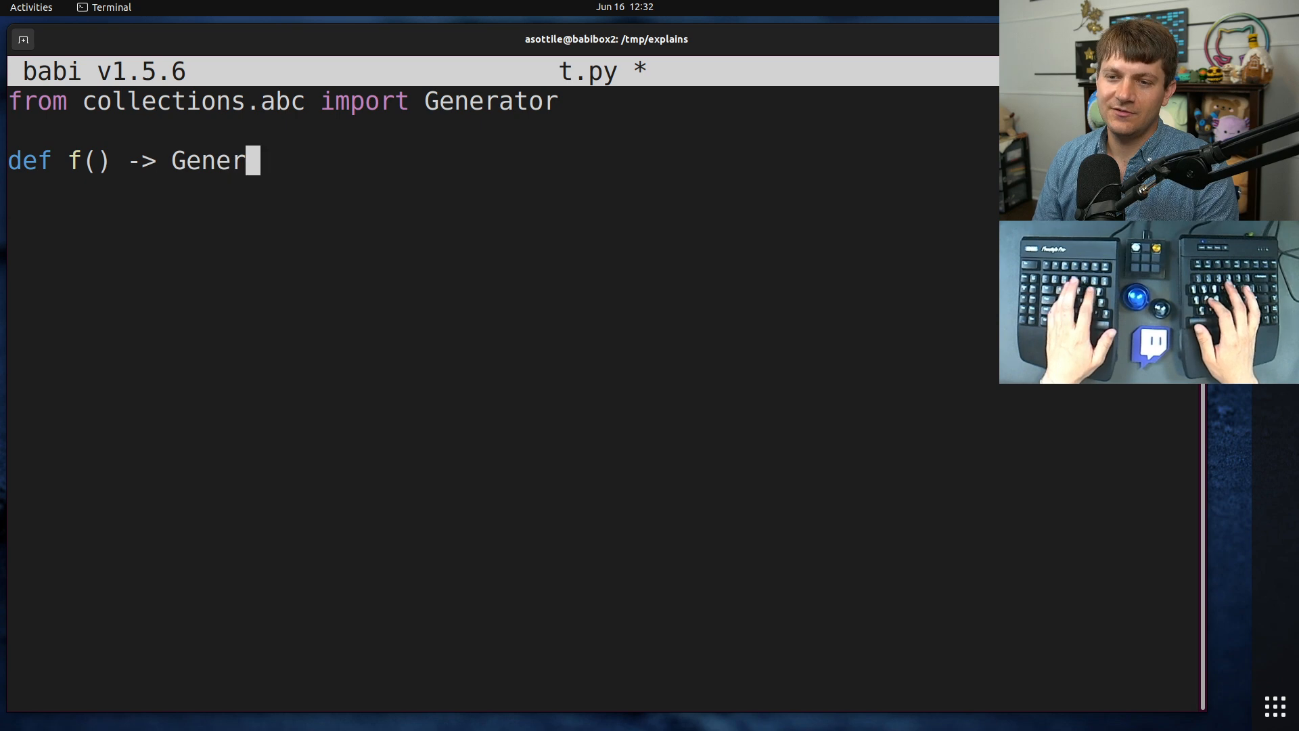
type("ator[int, None,")
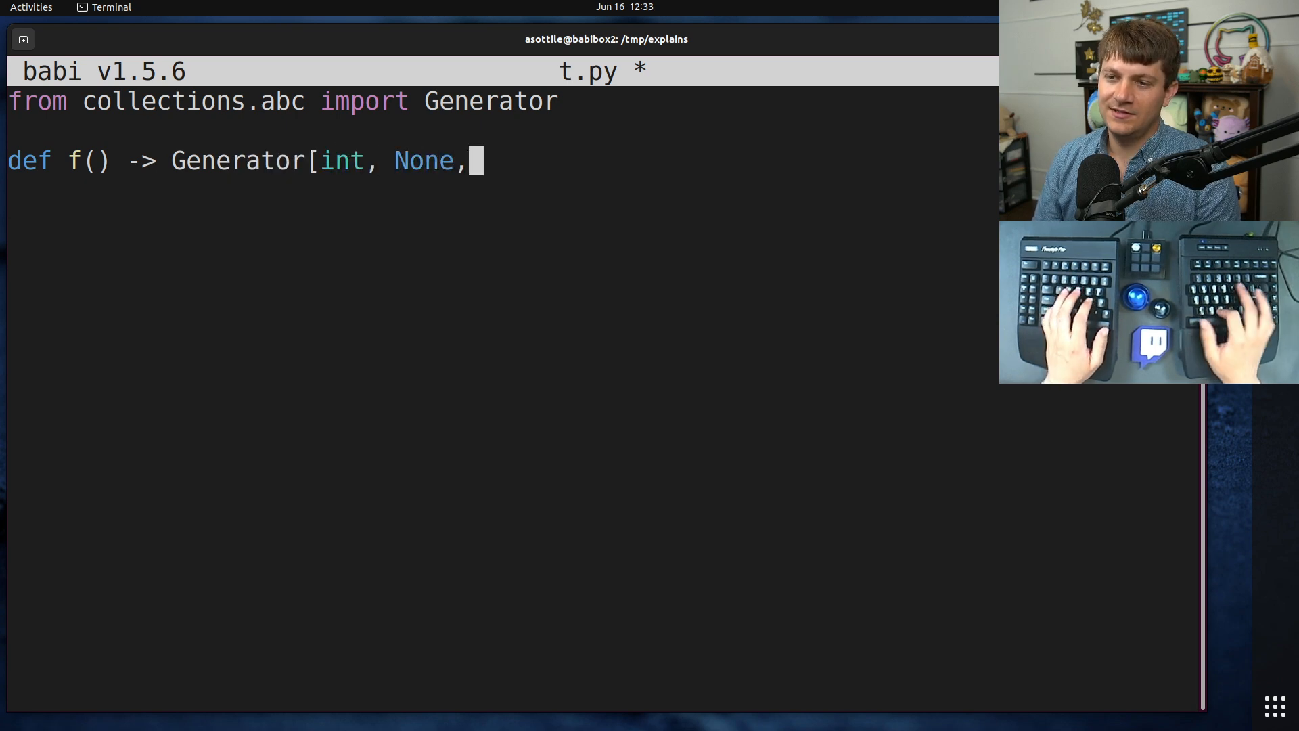
type("None]:")
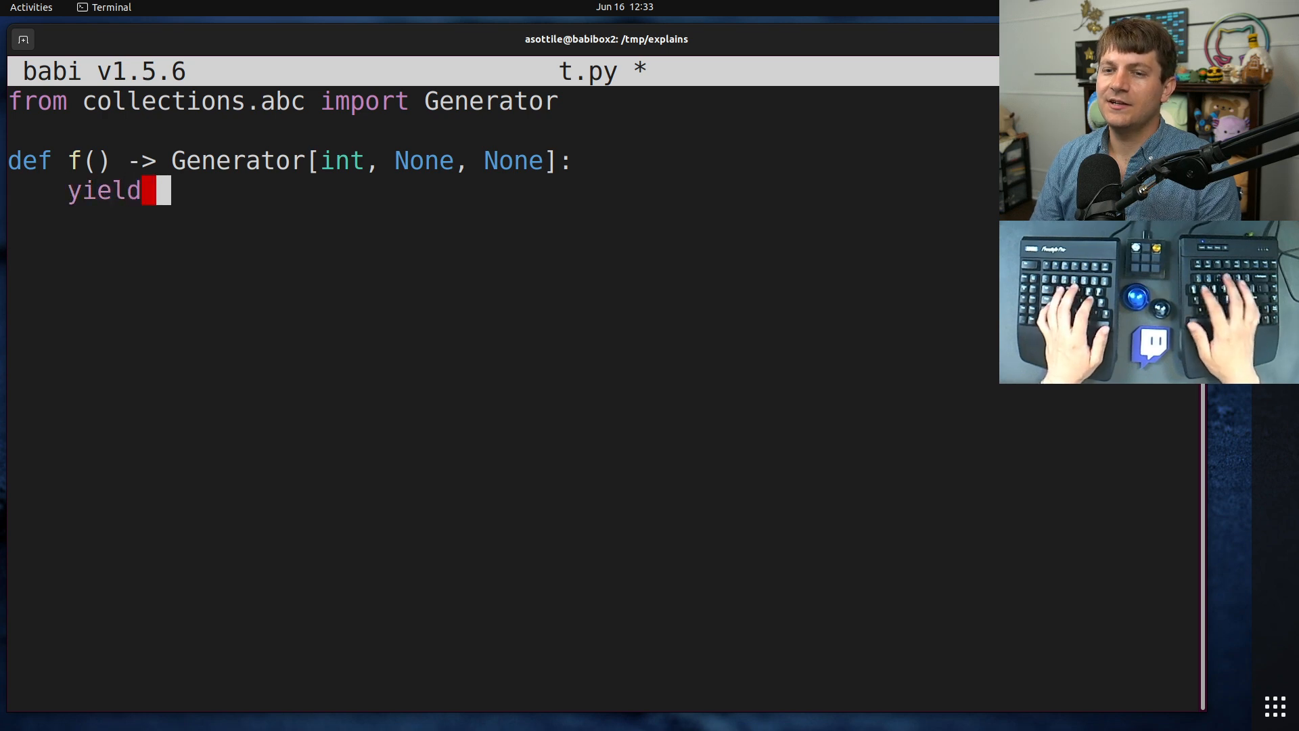
type("6")
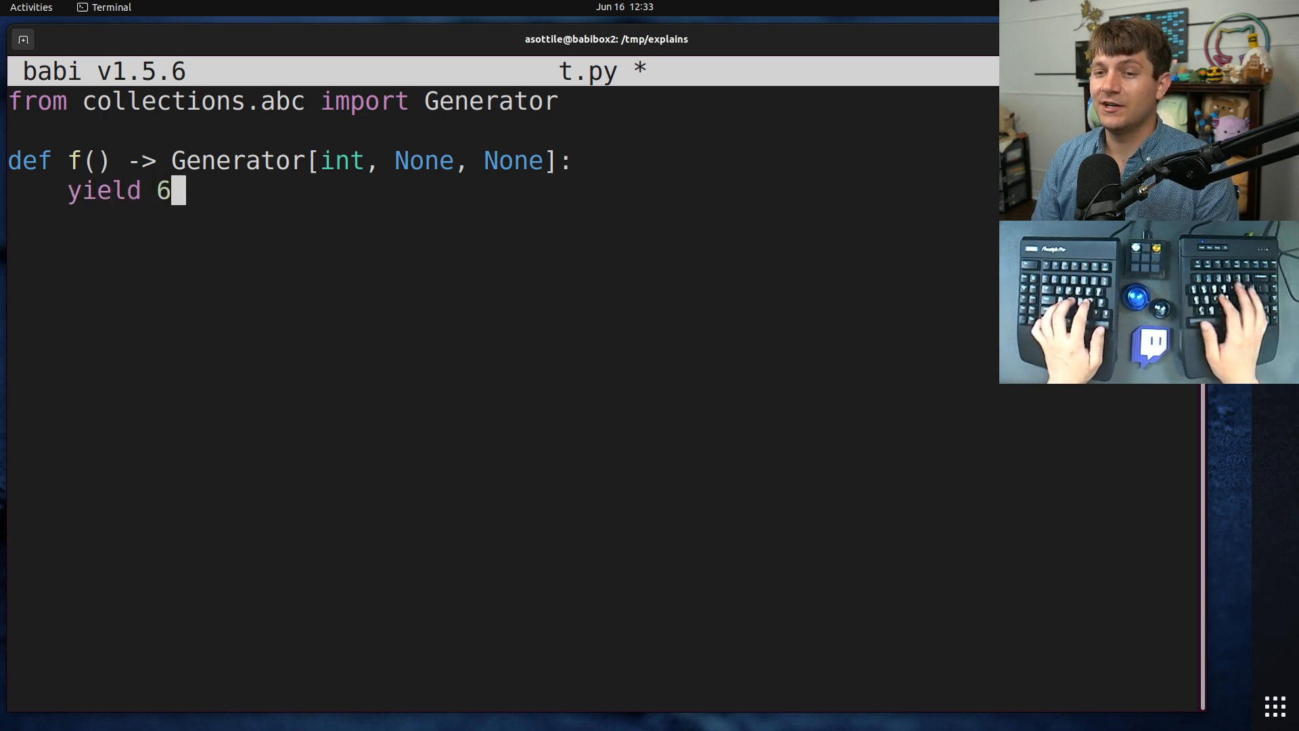
key("ctrl+s")
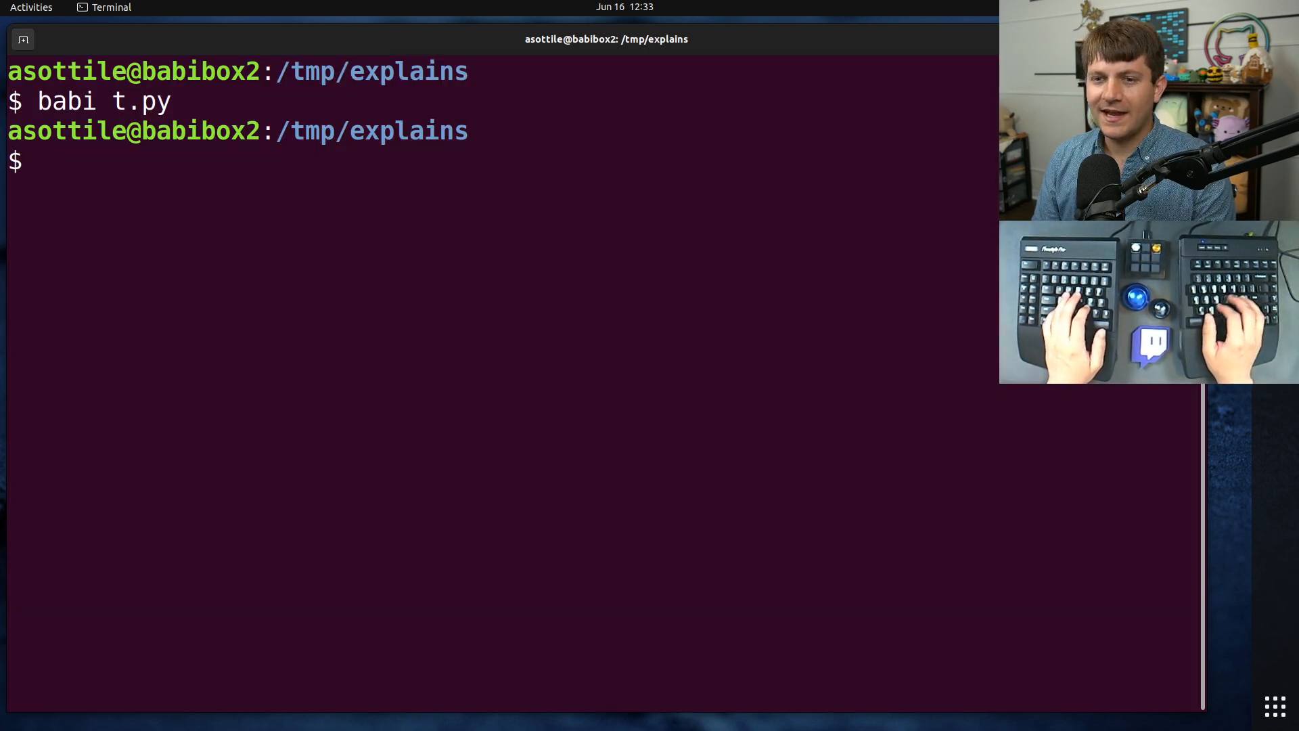
List the directory and pip-install the local ./mypy checkout into the venv
type("ls")
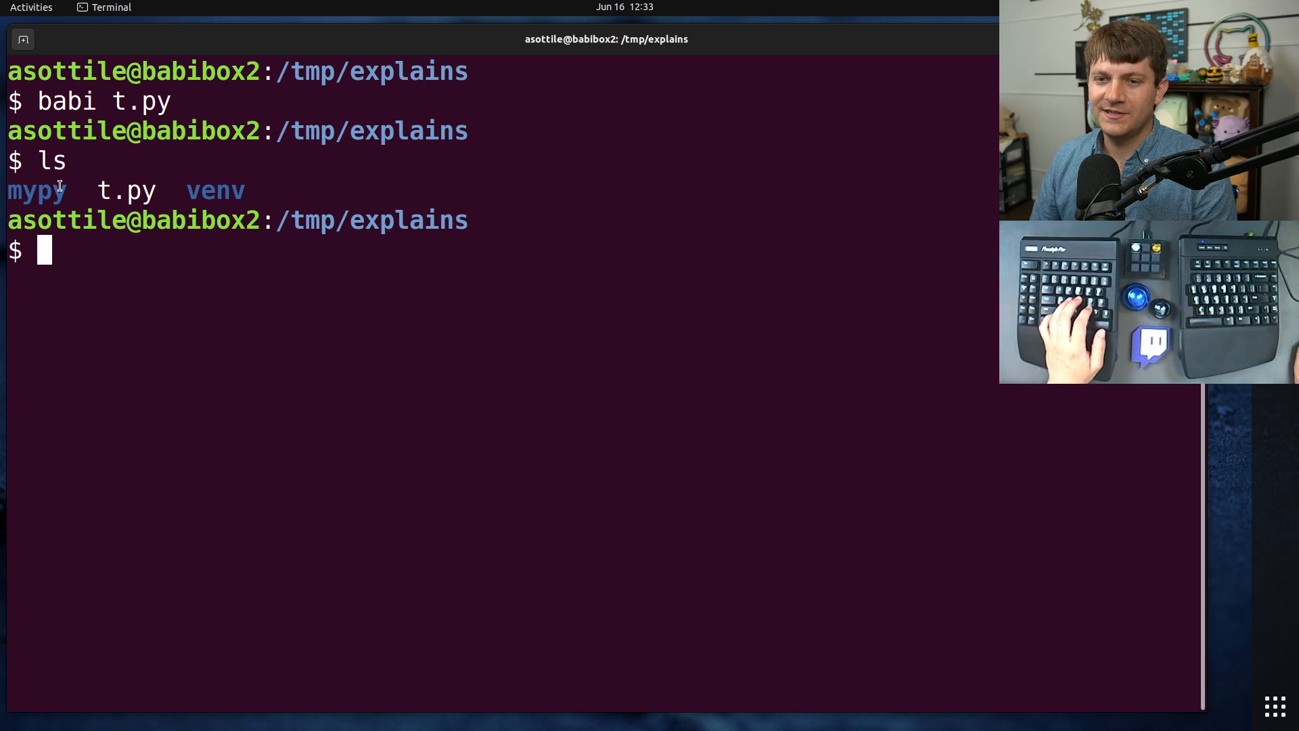
type("./venv/bin/")
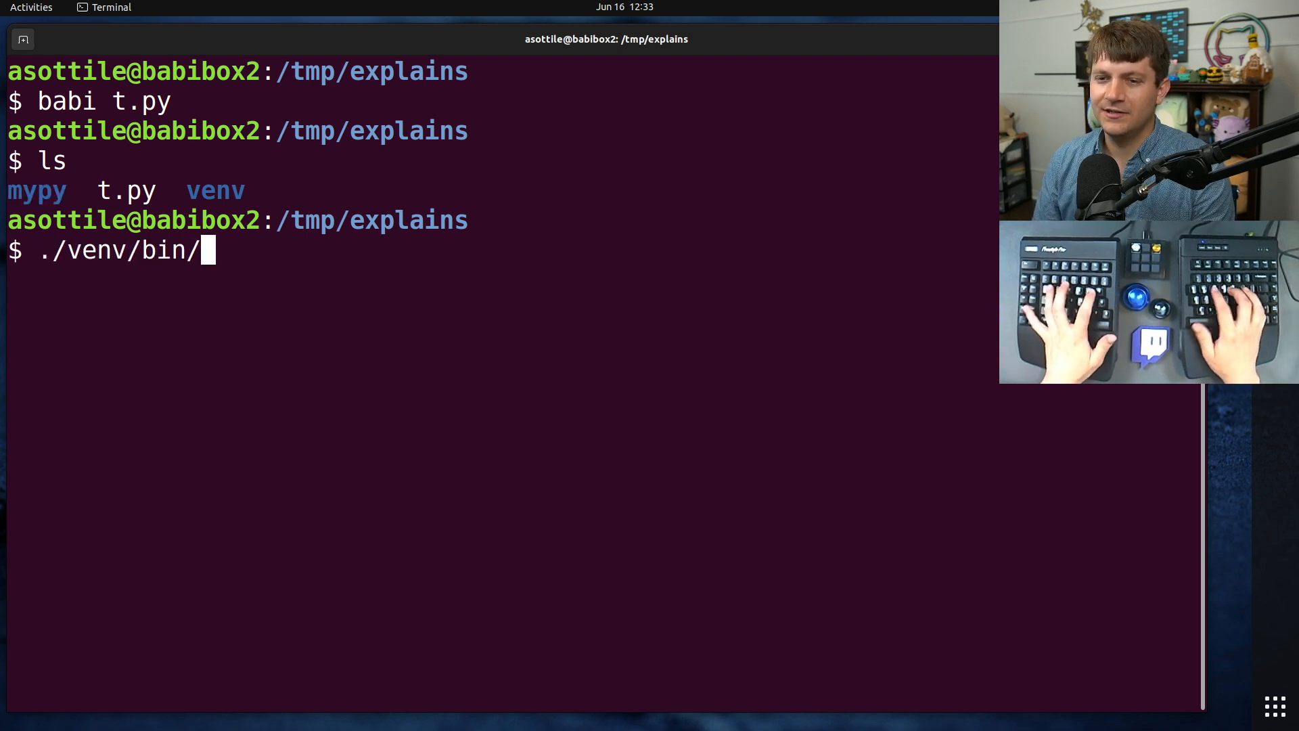
type("pip install ./m")
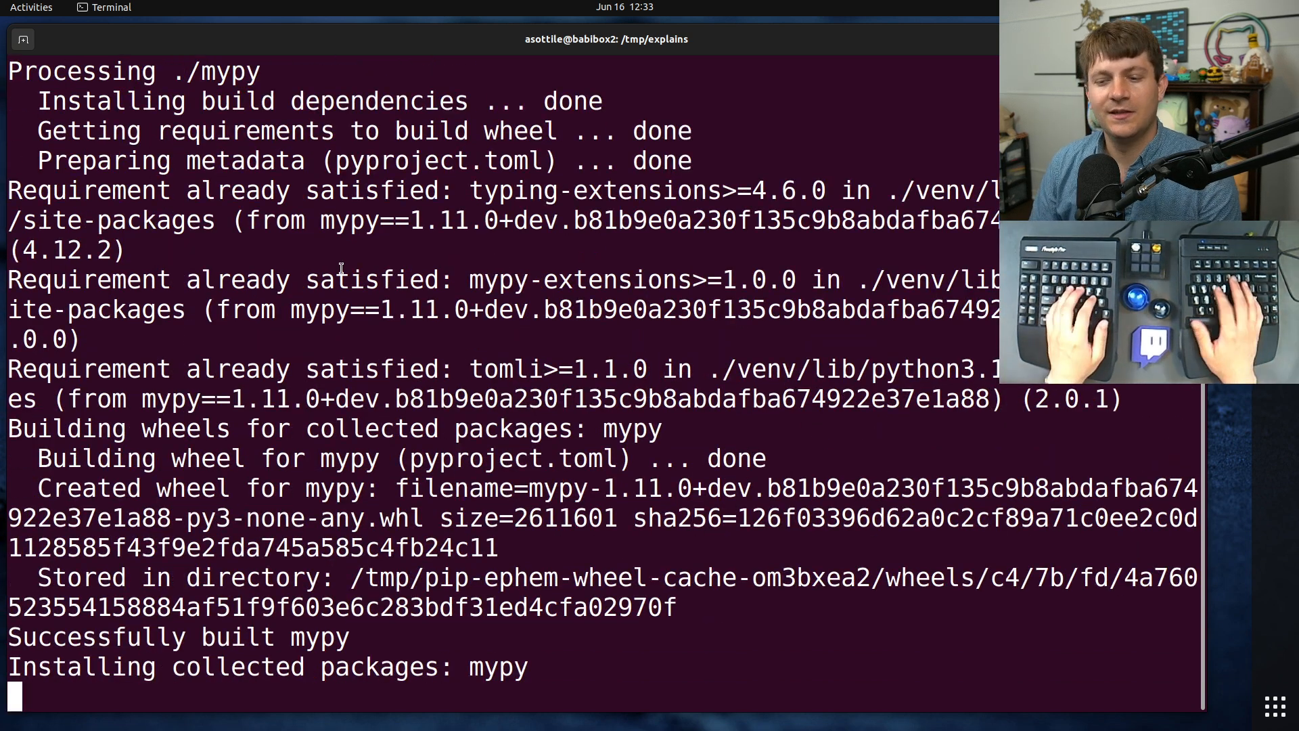
Run the venv's mypy on t.py, then reopen t.py for editing
type("./venv/bin/mypy t.py")
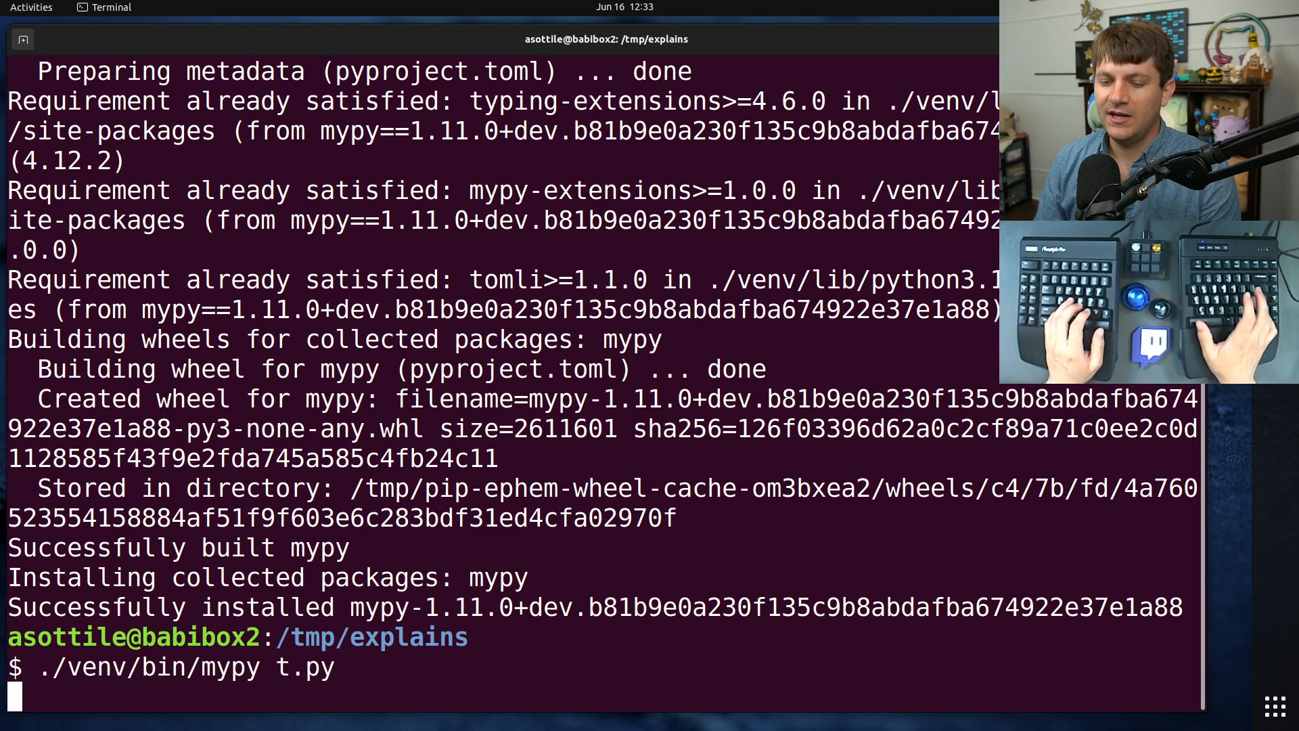
type("nano t.")
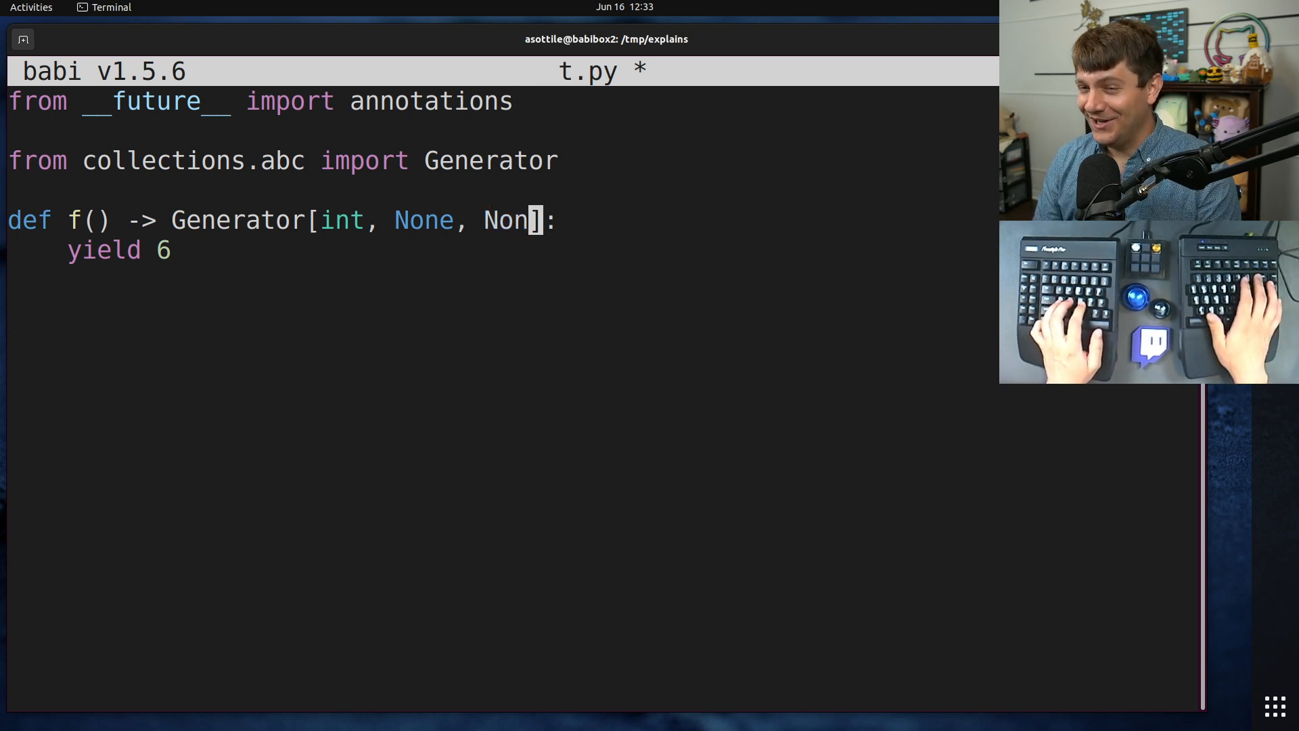
Save t.py with the __future__ import and Generator[int] return type, and rerun mypy on it
key("ctrl+s")
type("./venv/b")
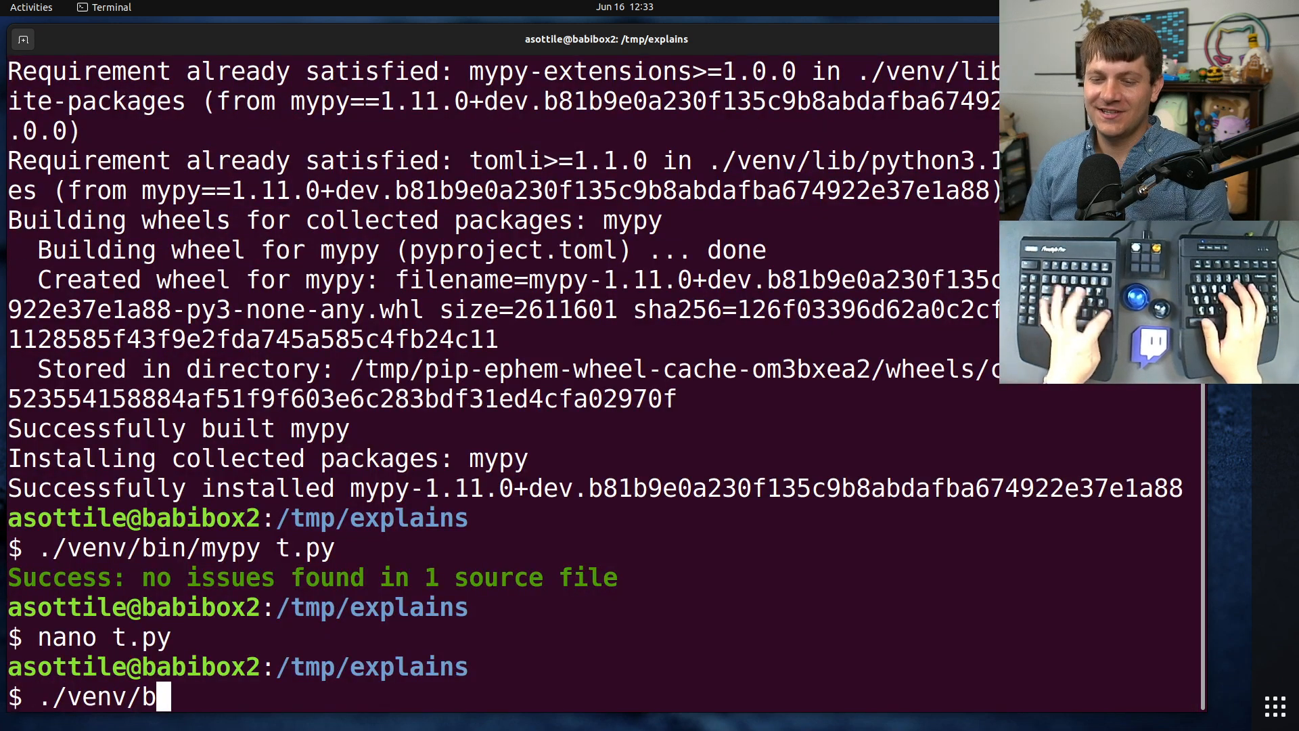
type("in/mypy t.")
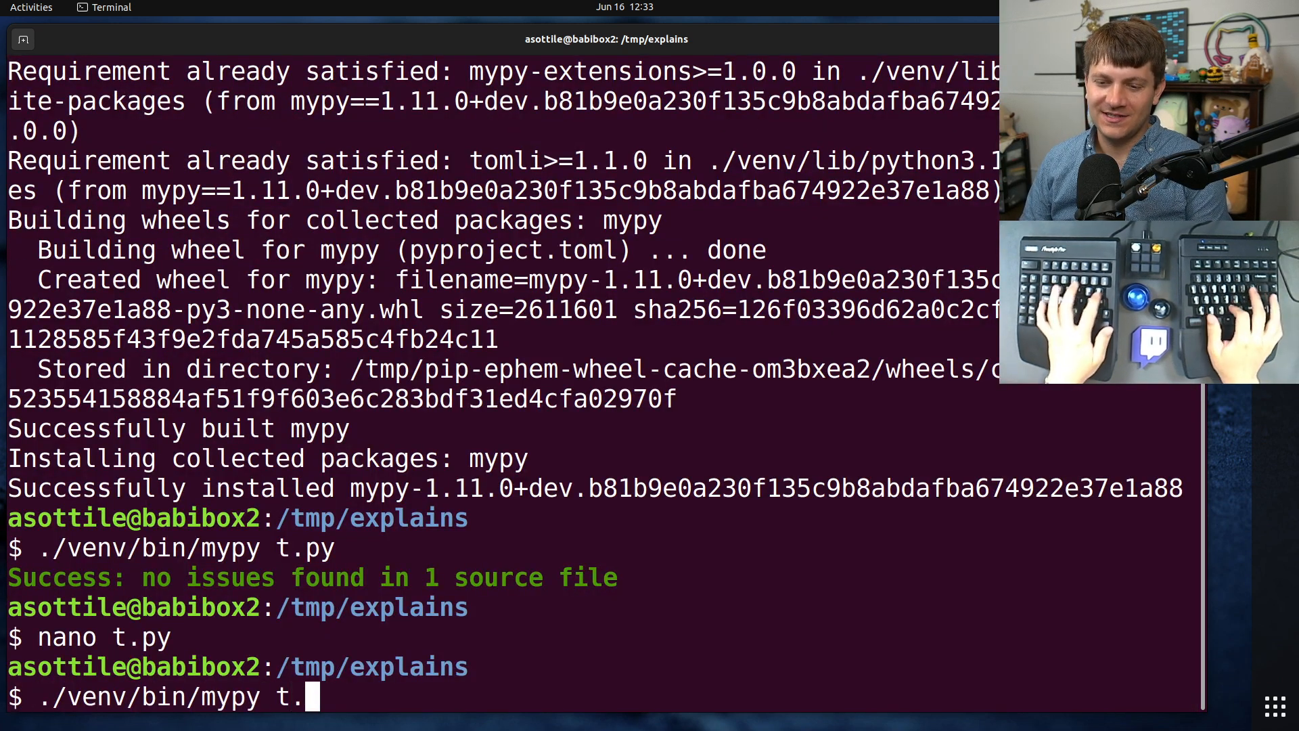